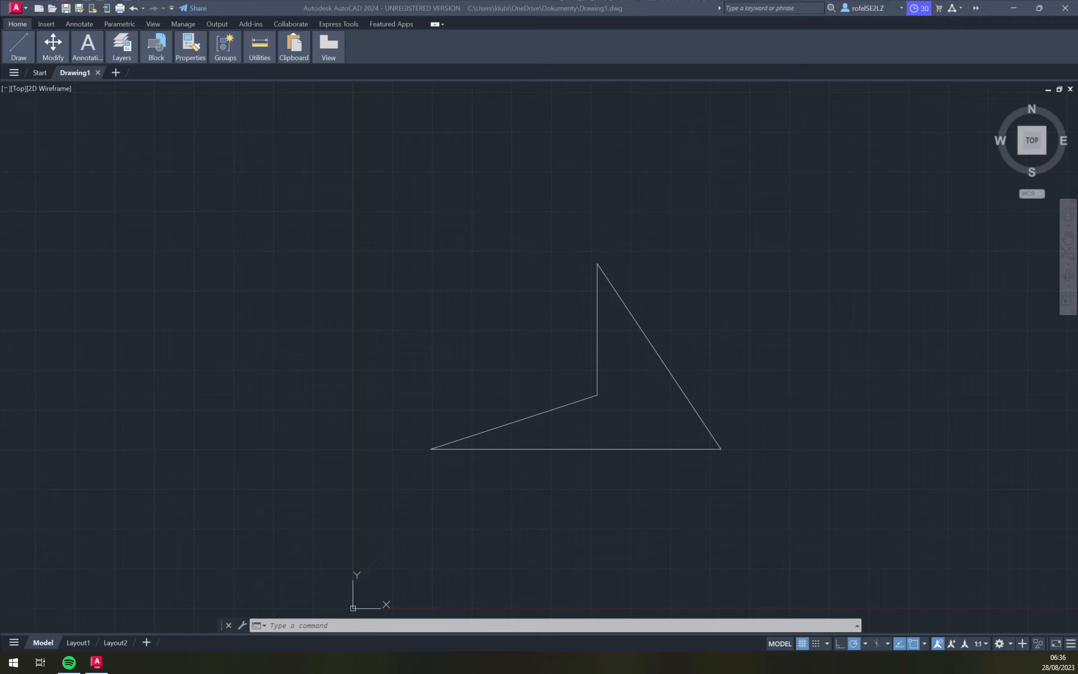
mouse_move(565, 513)
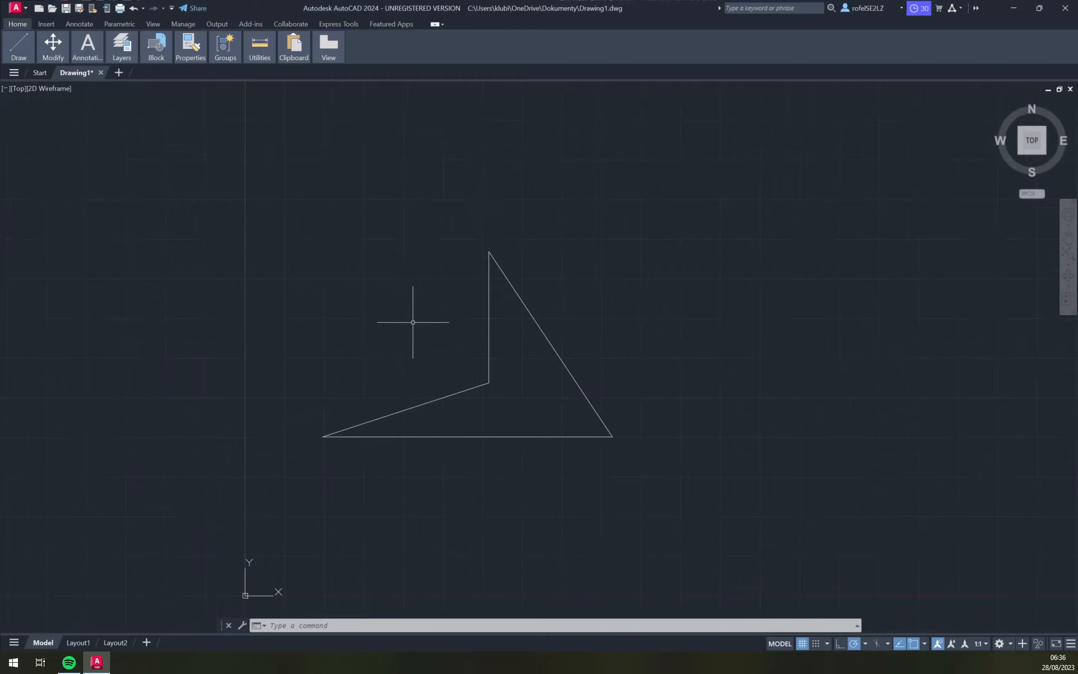
- Save the arrowhead drawing as Drawing2.dwg in Documents via Save As
scroll(down, 3)
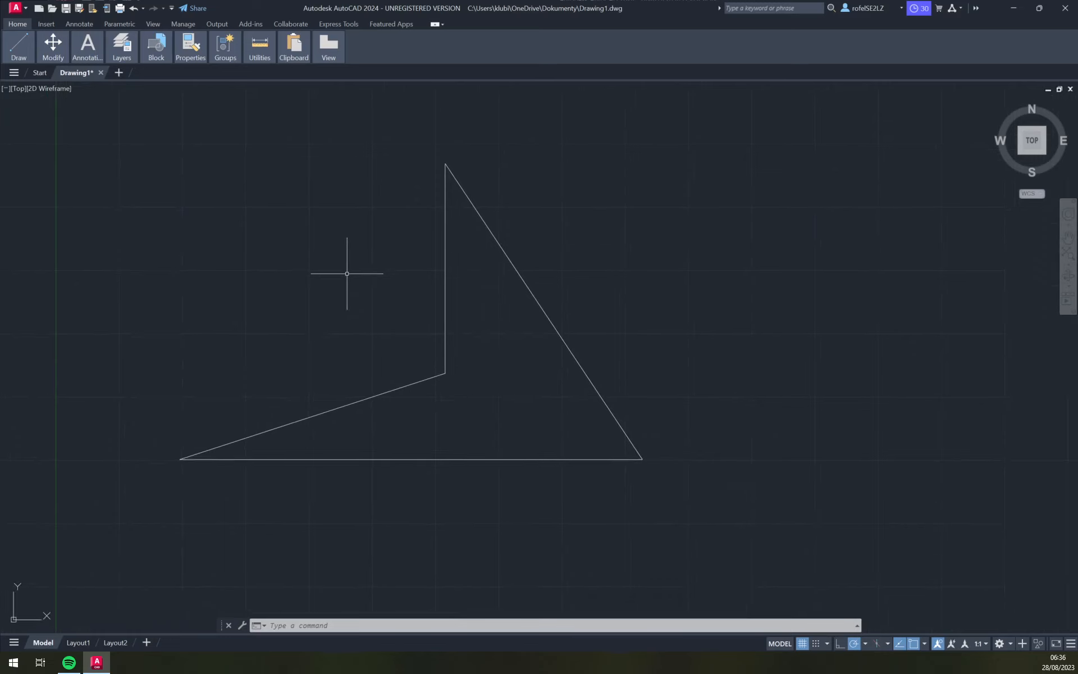
scroll(down, 3)
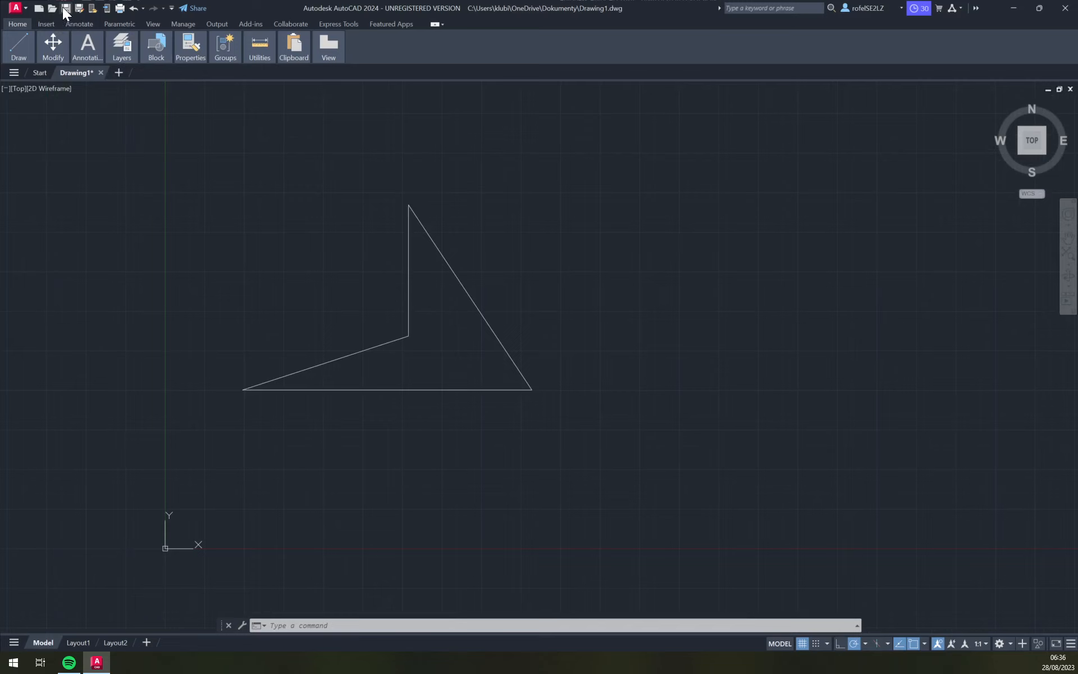
click(66, 8)
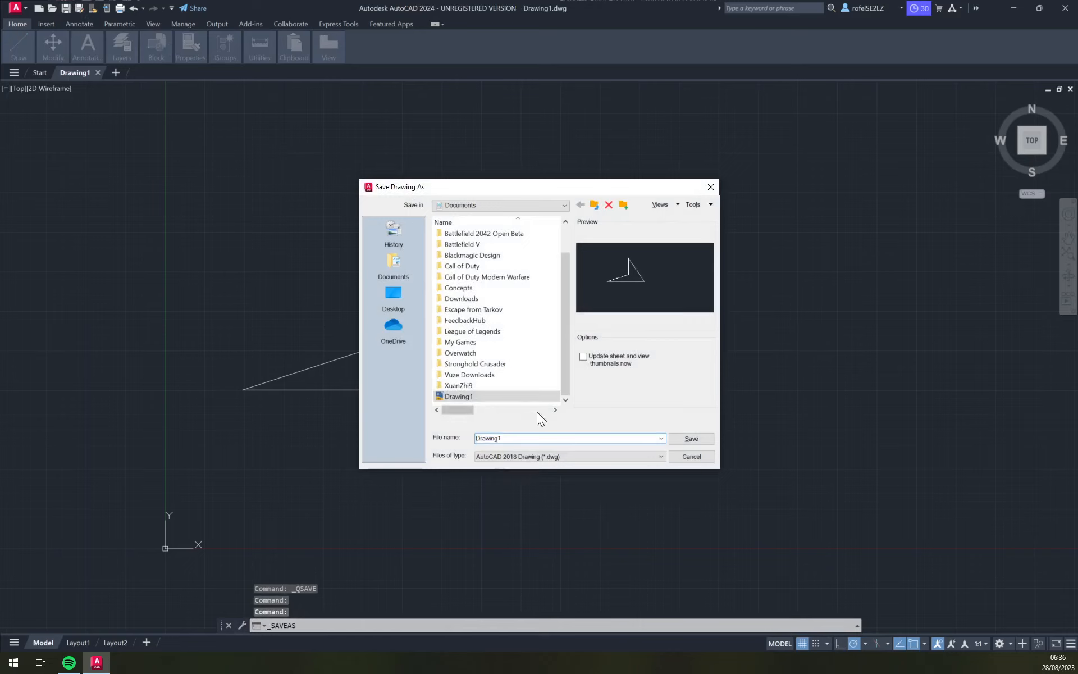
mouse_move(486, 353)
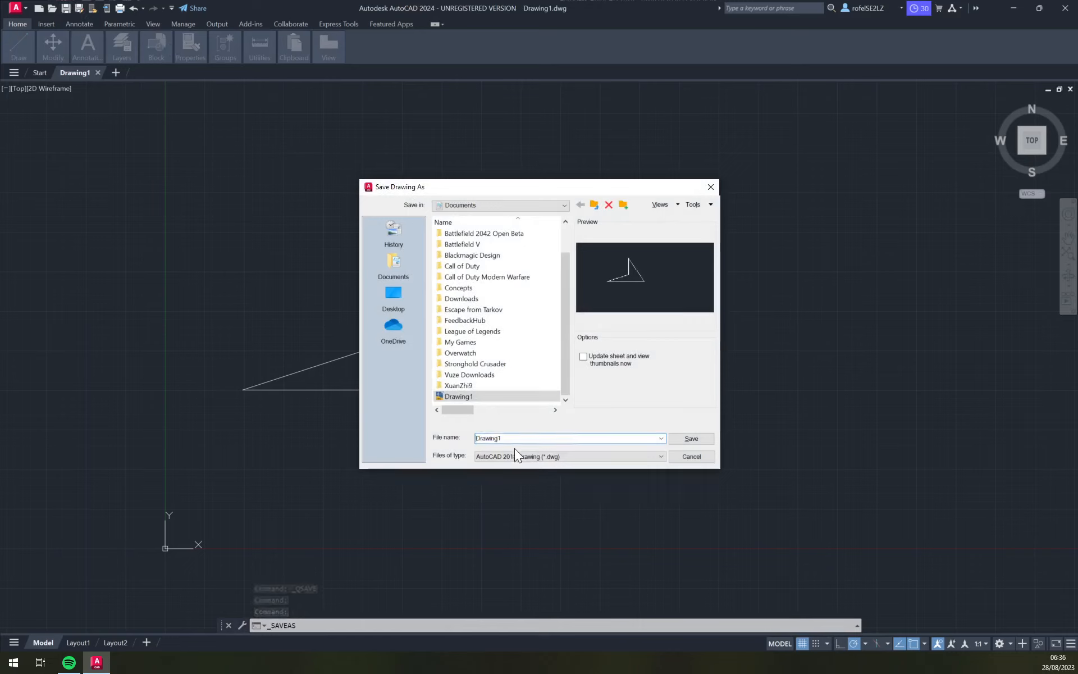
text(Drawing2)
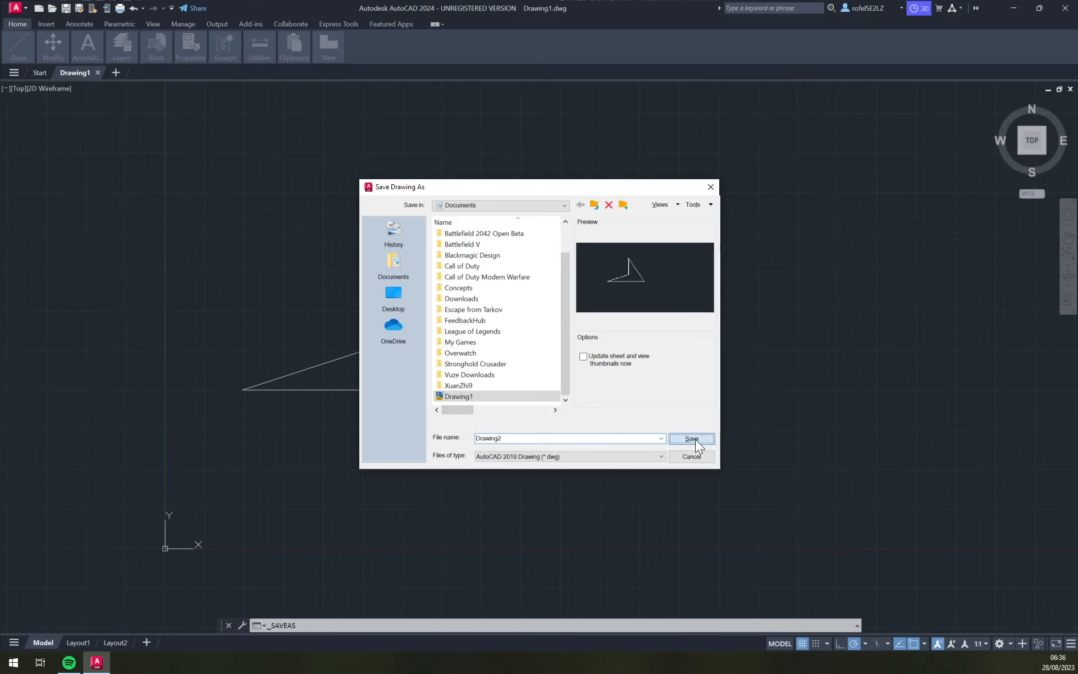
click(691, 439)
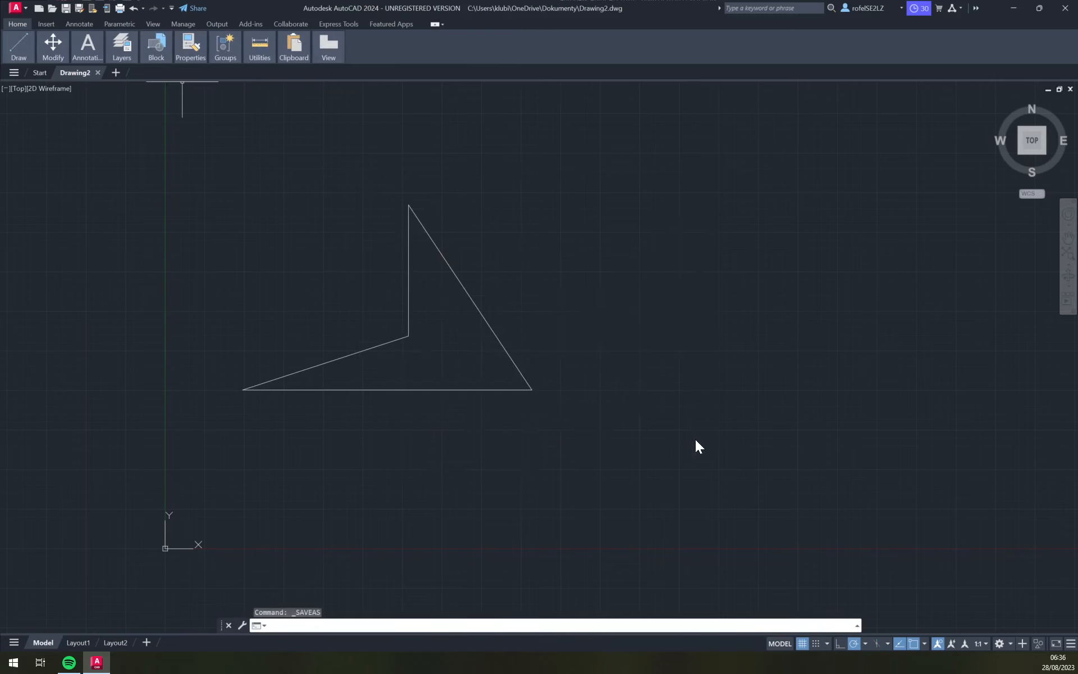
mouse_move(658, 471)
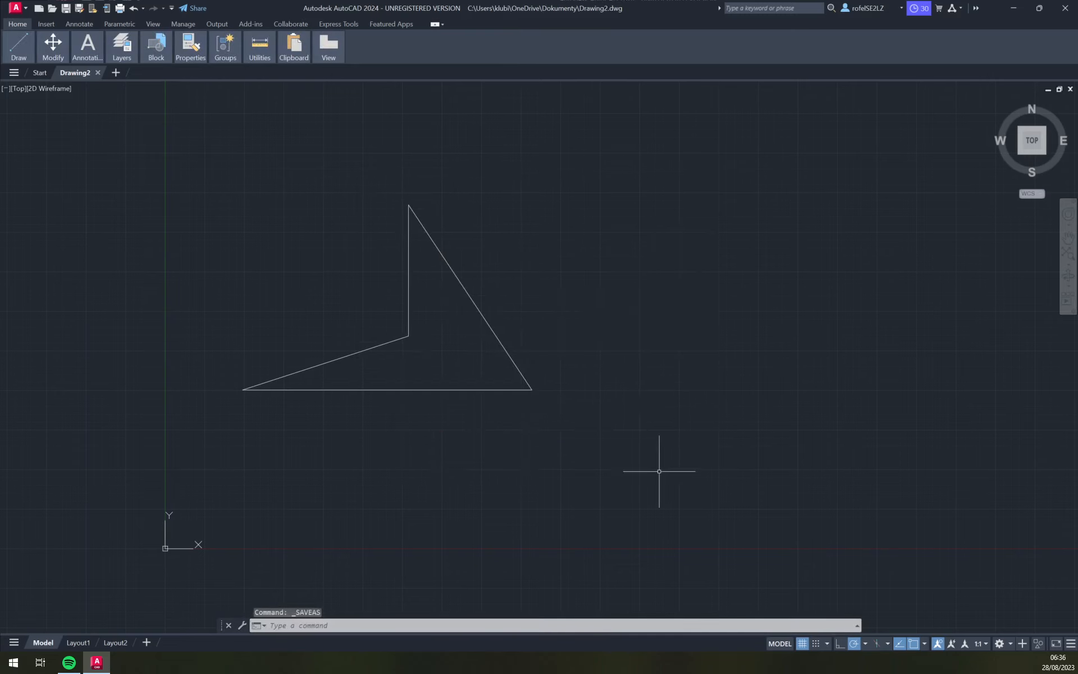
mouse_move(436, 328)
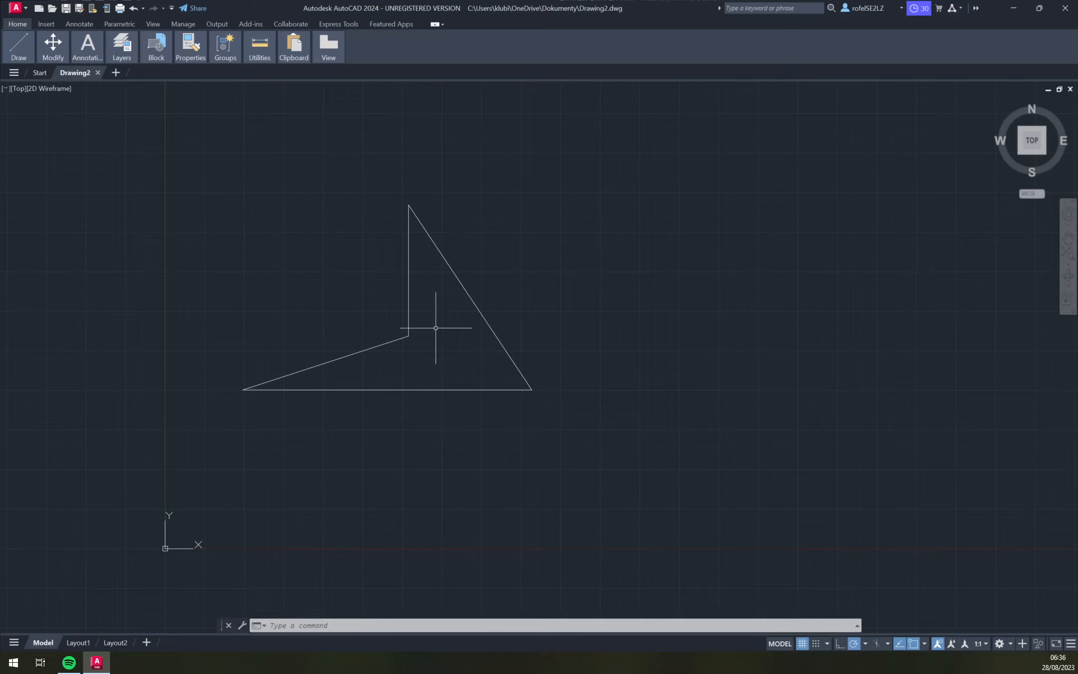
mouse_move(333, 333)
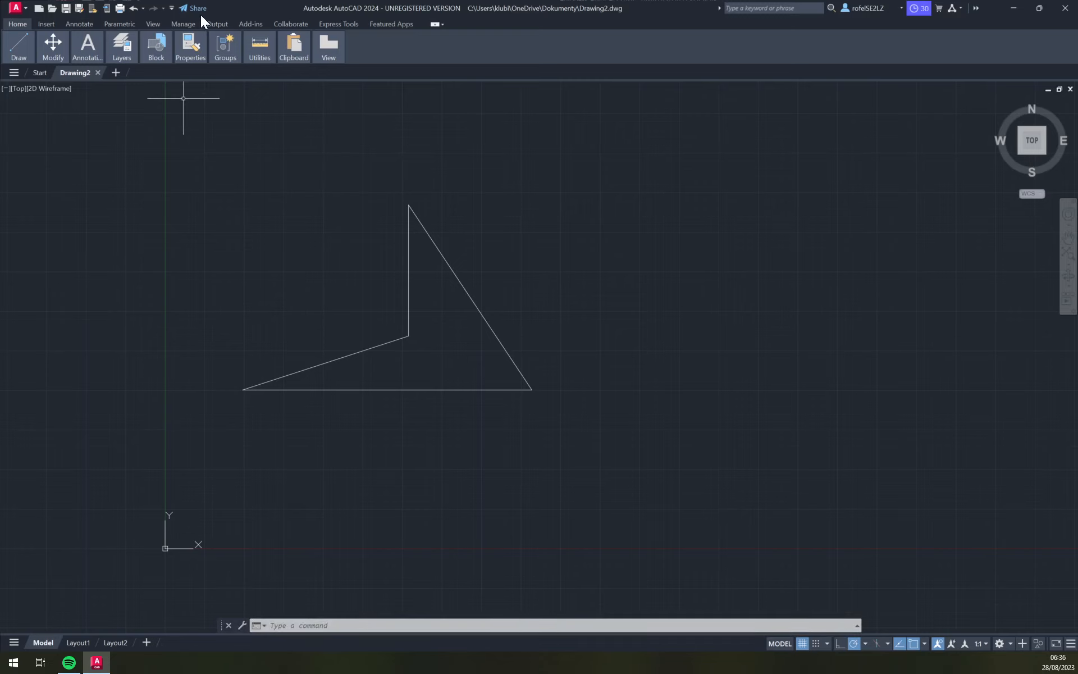
mouse_move(198, 8)
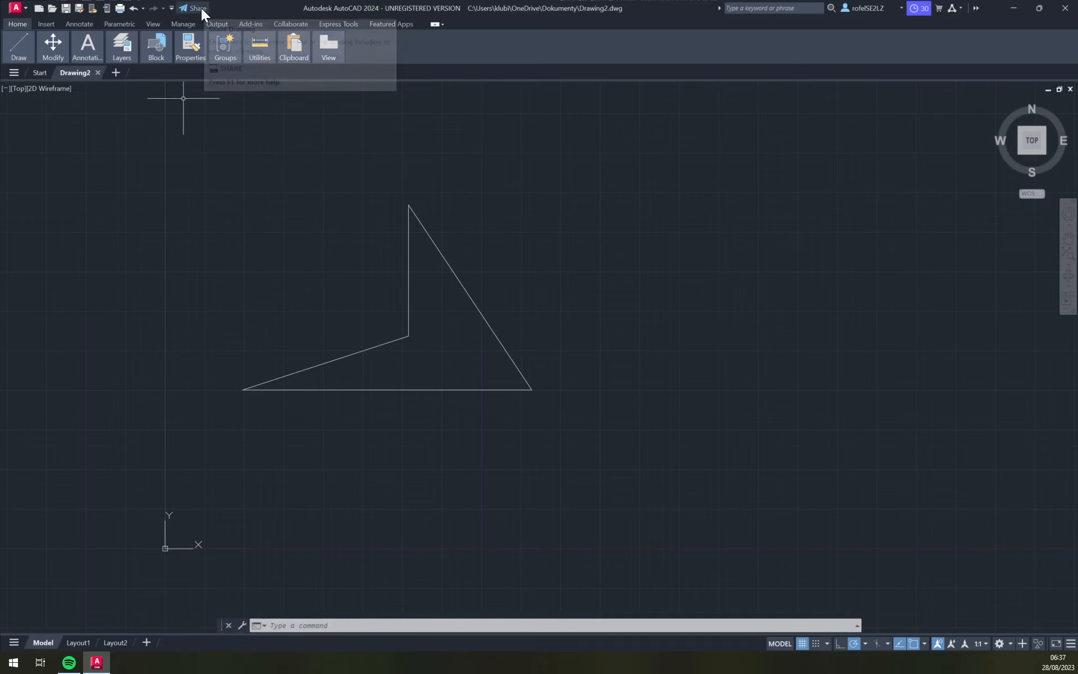
mouse_move(197, 8)
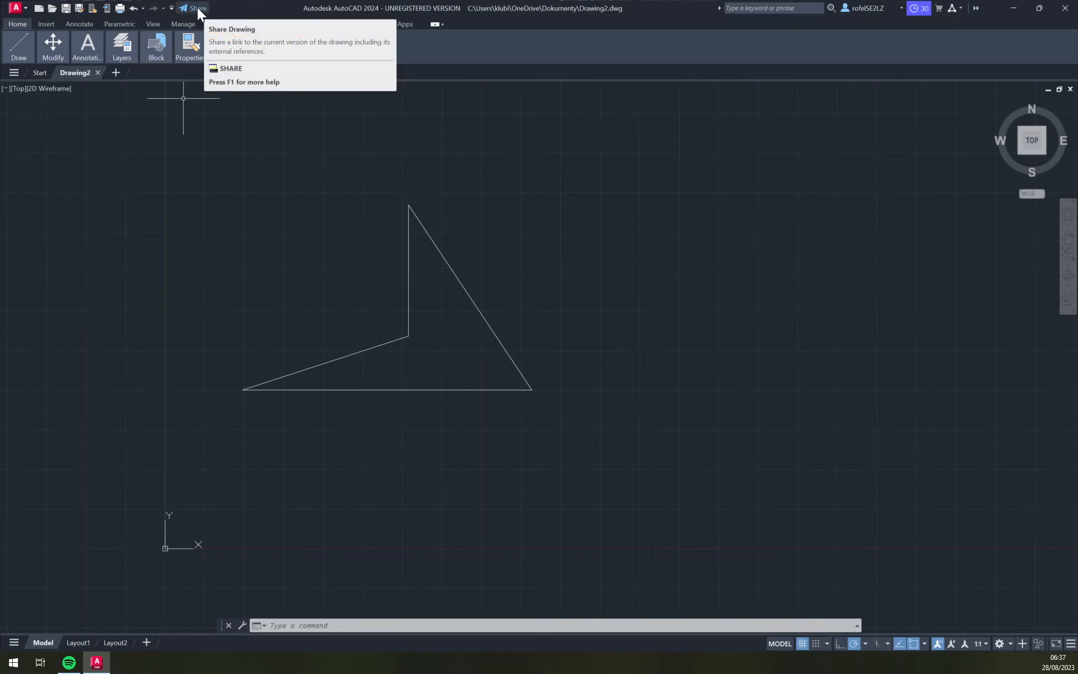
- Share Drawing2 with a view-only link (after trying edit-and-save-a-copy) and preview it in the browser
click(197, 8)
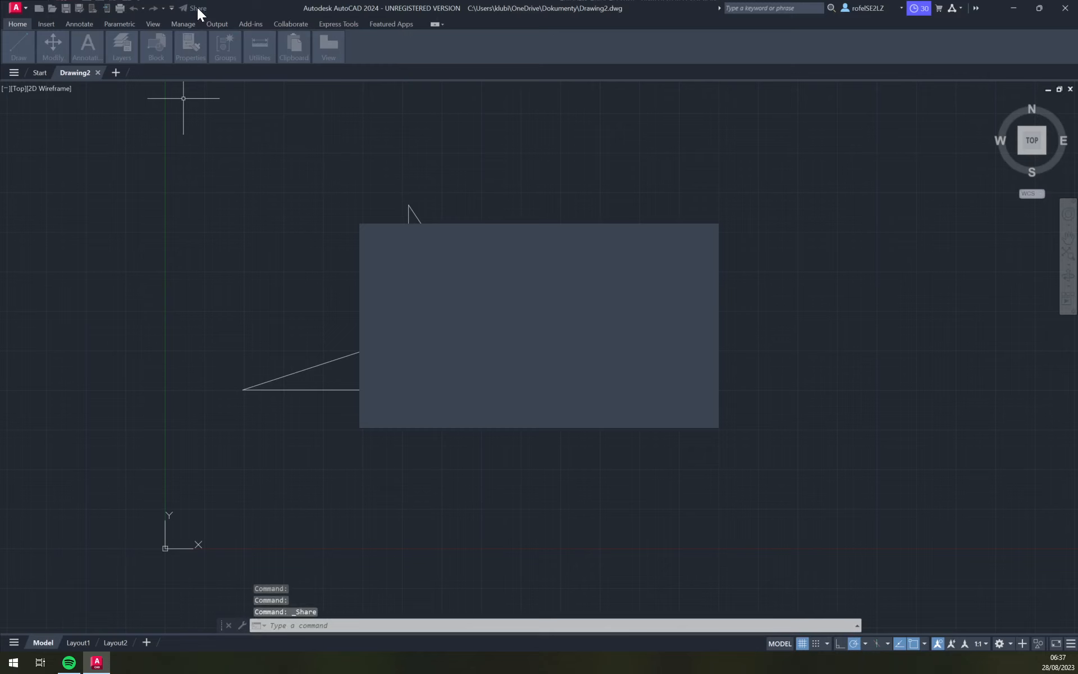
click(196, 8)
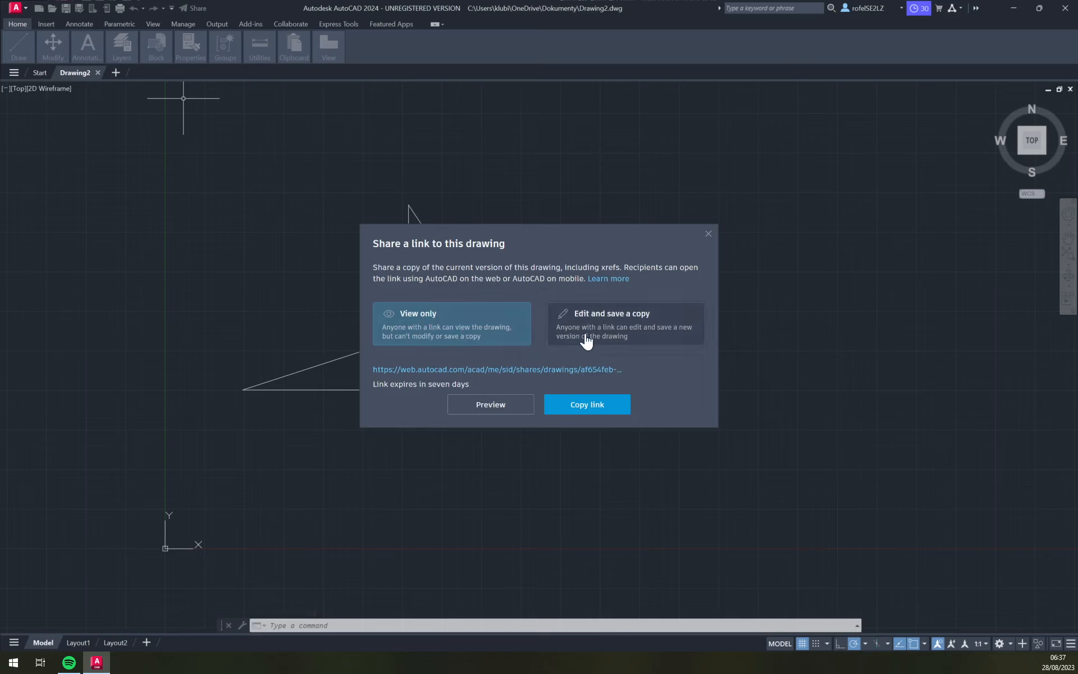
click(624, 324)
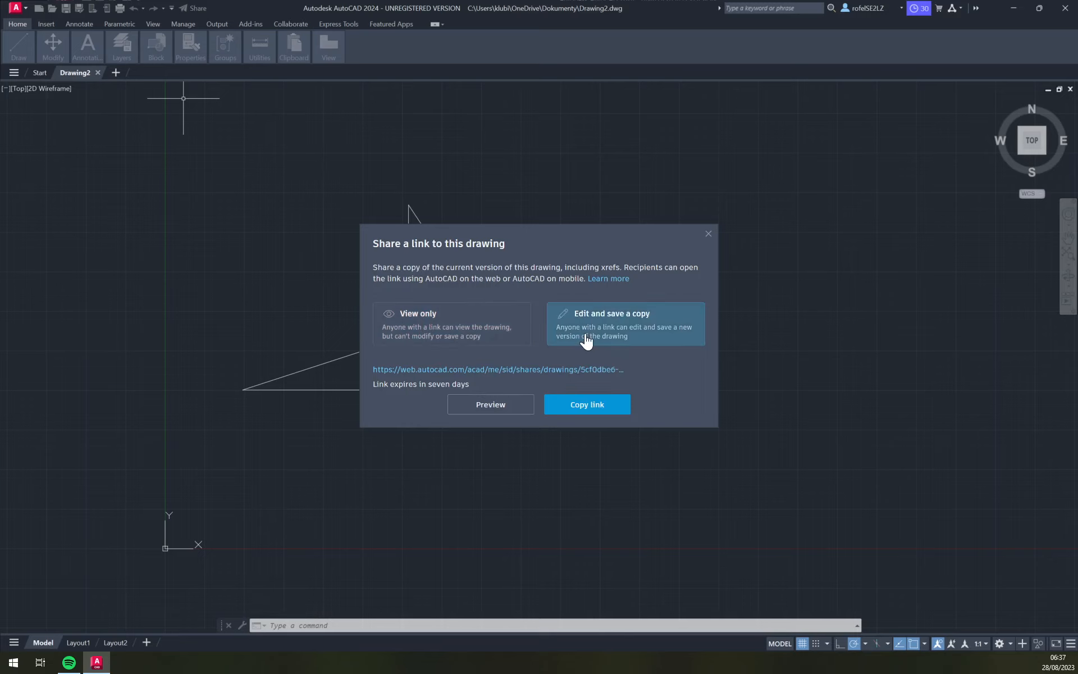
click(452, 323)
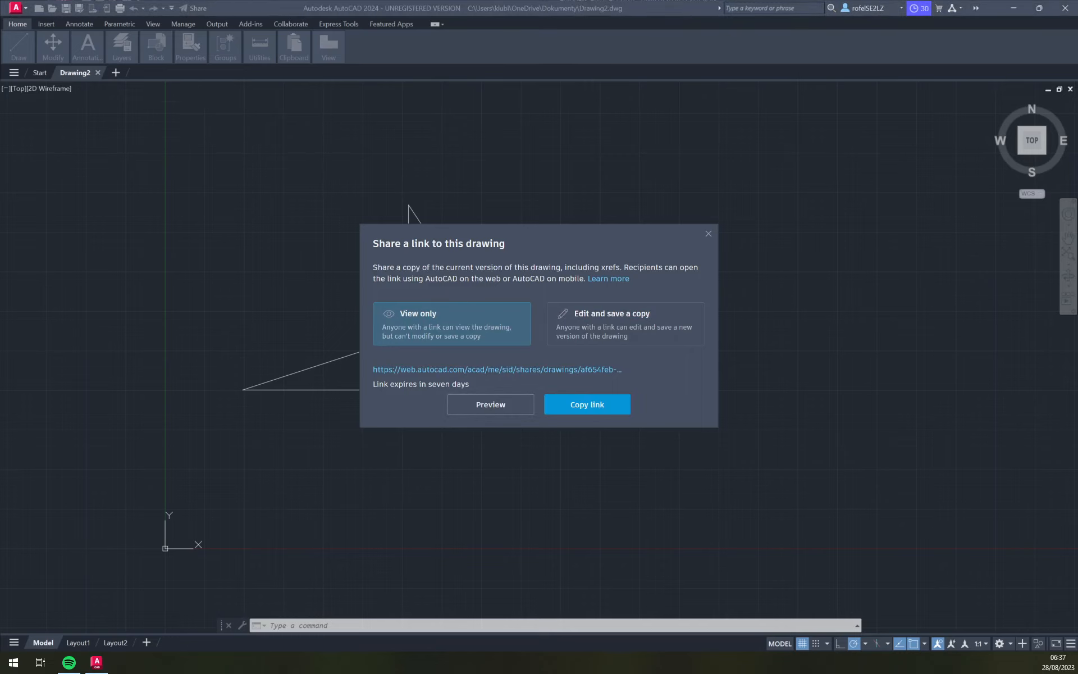
click(491, 405)
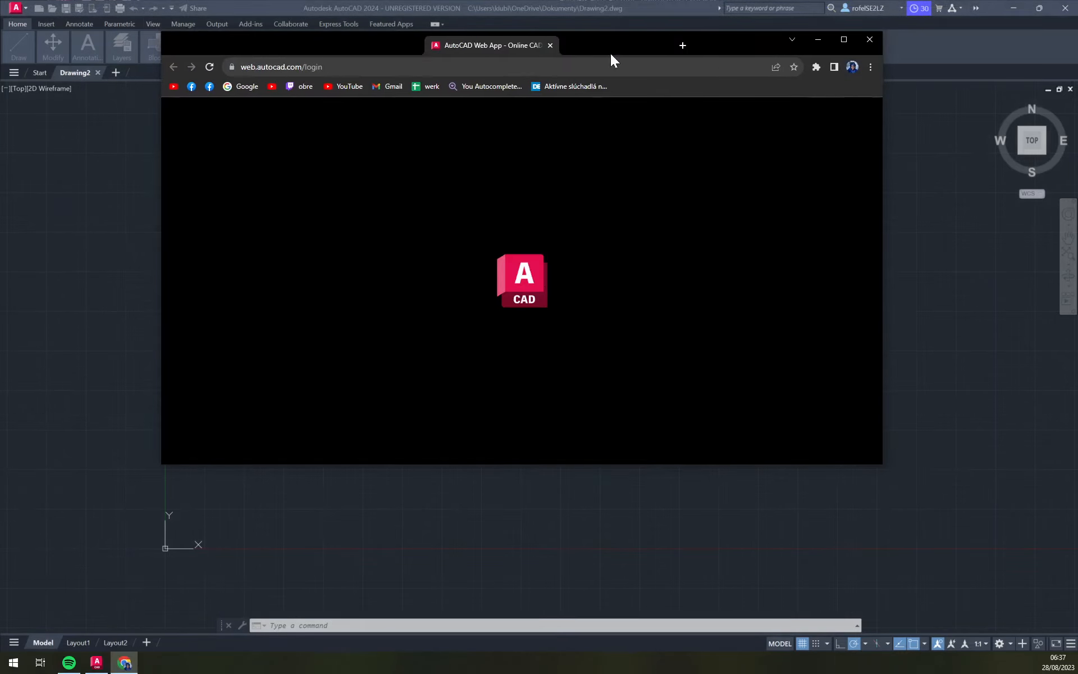
- Close the Chrome window showing the AutoCAD Web login page
click(843, 39)
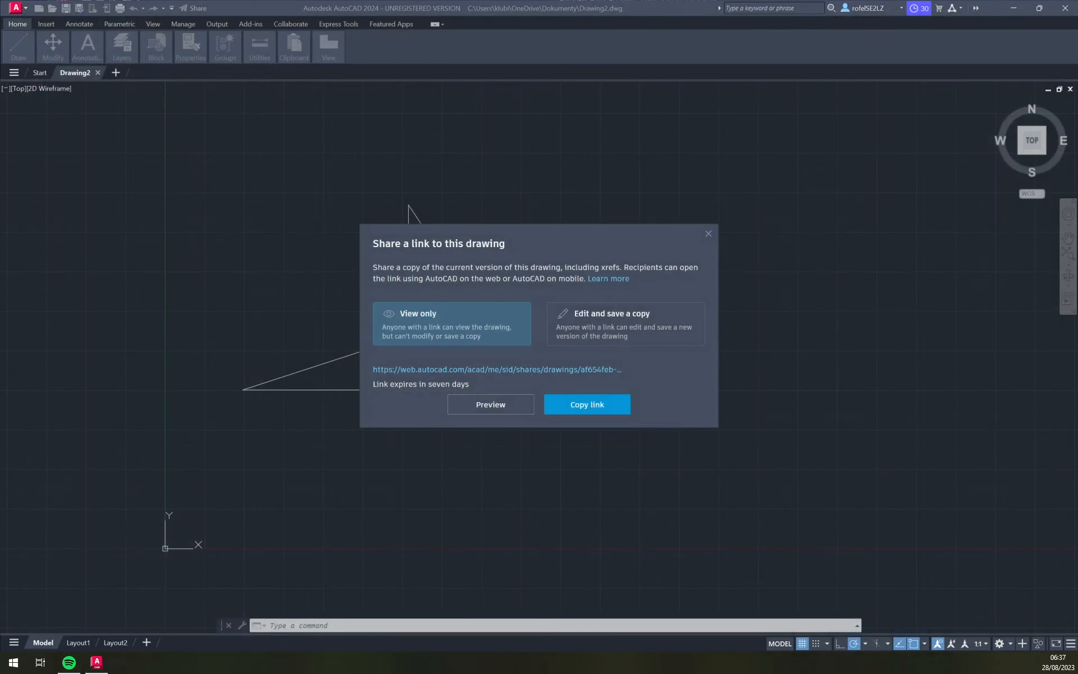
mouse_move(550, 176)
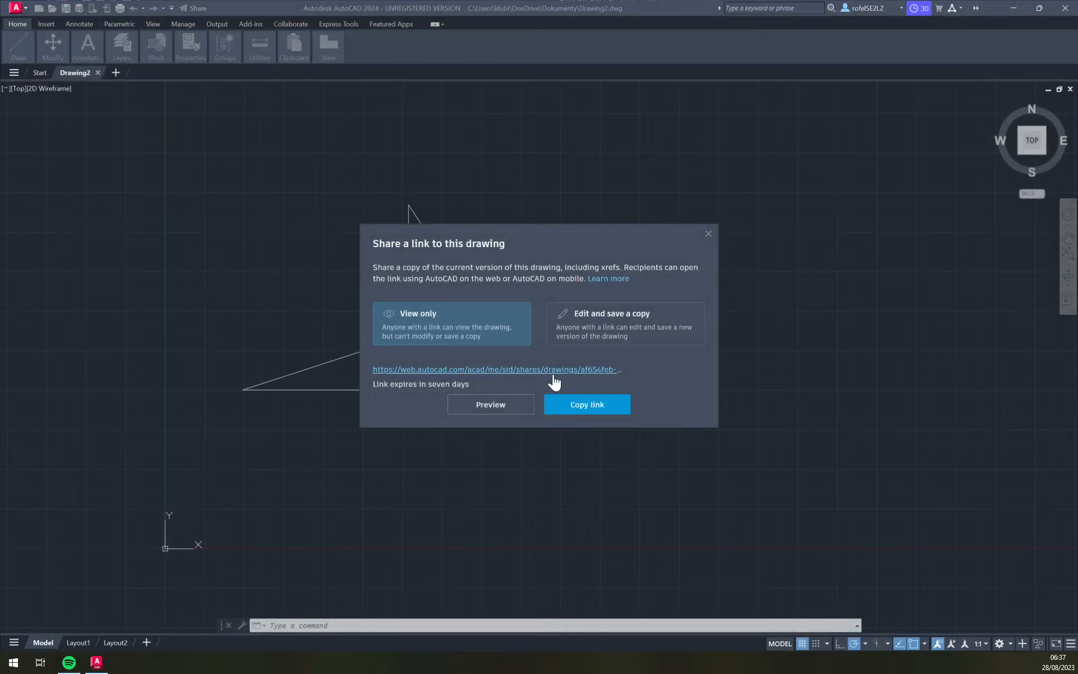
mouse_move(486, 375)
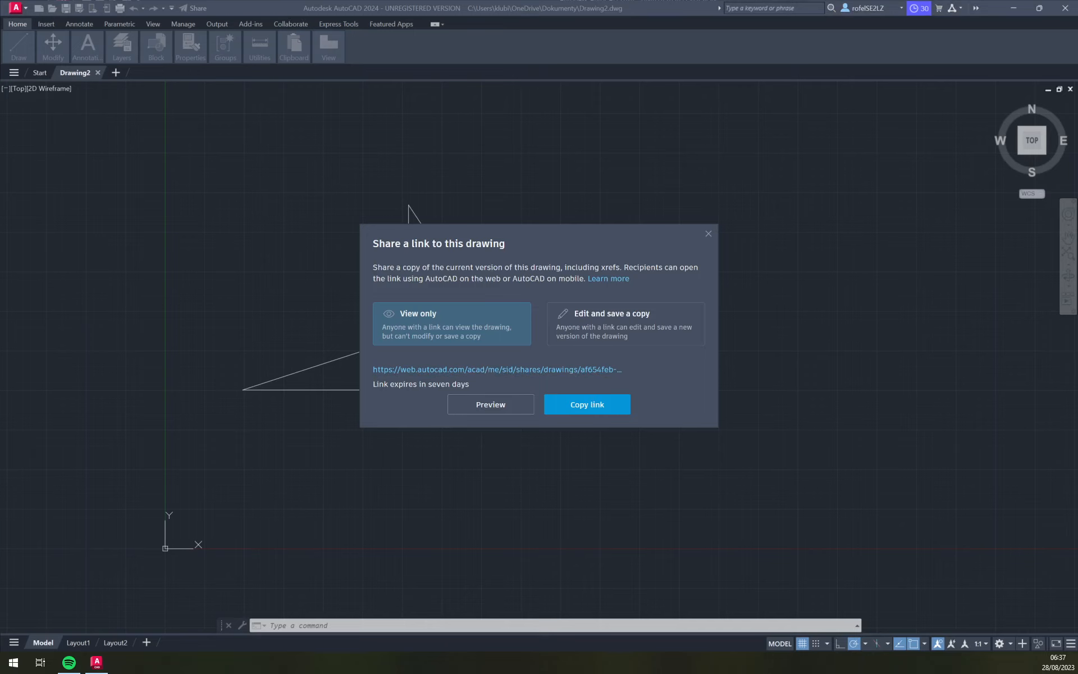
- Reopen the link preview, close the browser, and switch the link to edit-and-save-a-copy
click(491, 404)
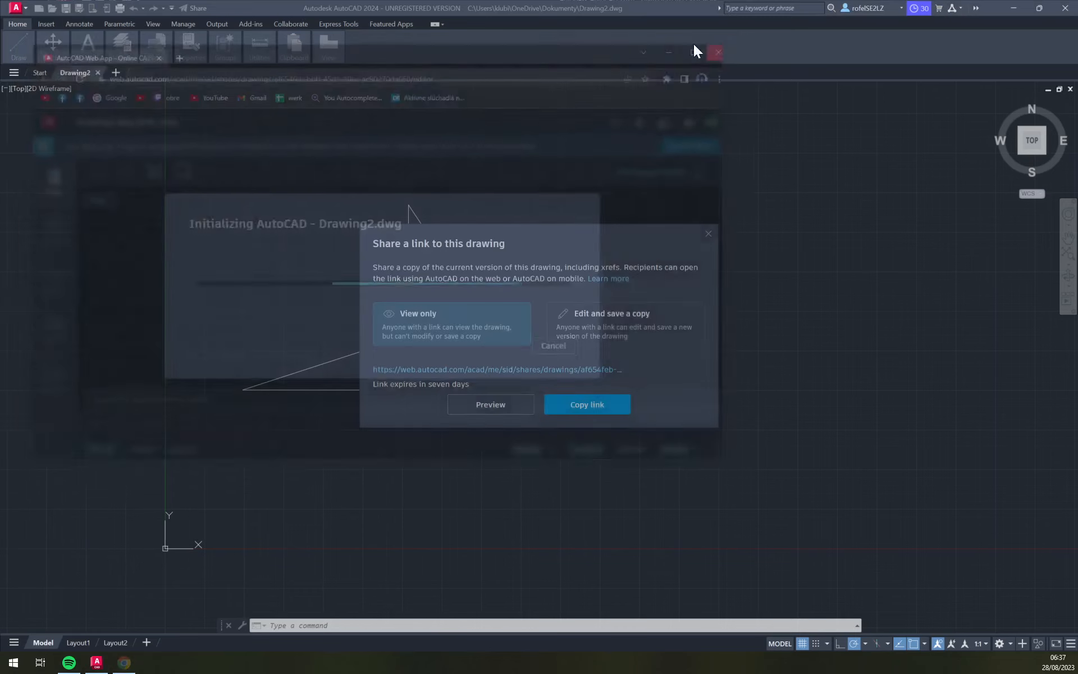
click(624, 323)
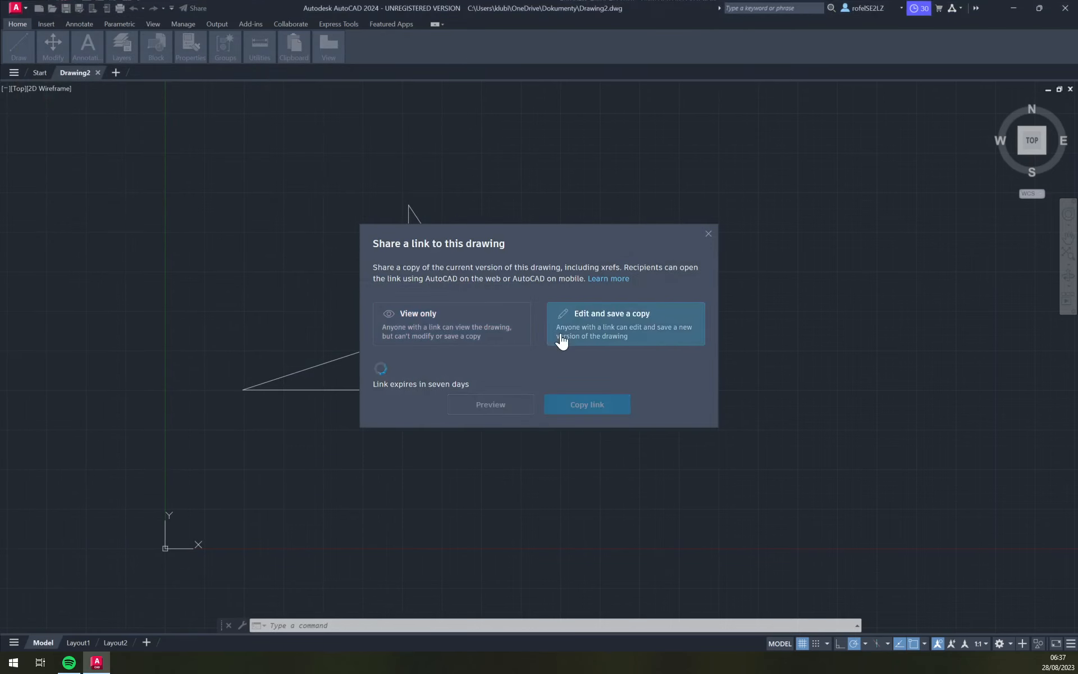
click(586, 403)
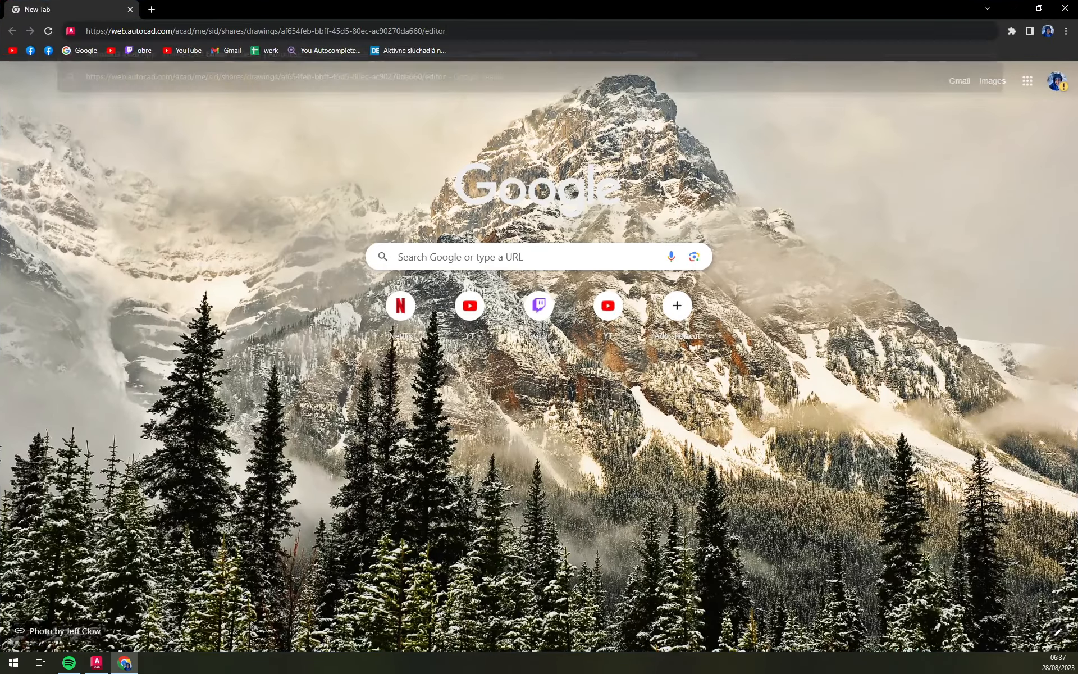
- Load the shared Drawing2 link in AutoCAD Web and dismiss the free-trial notification
key(Return)
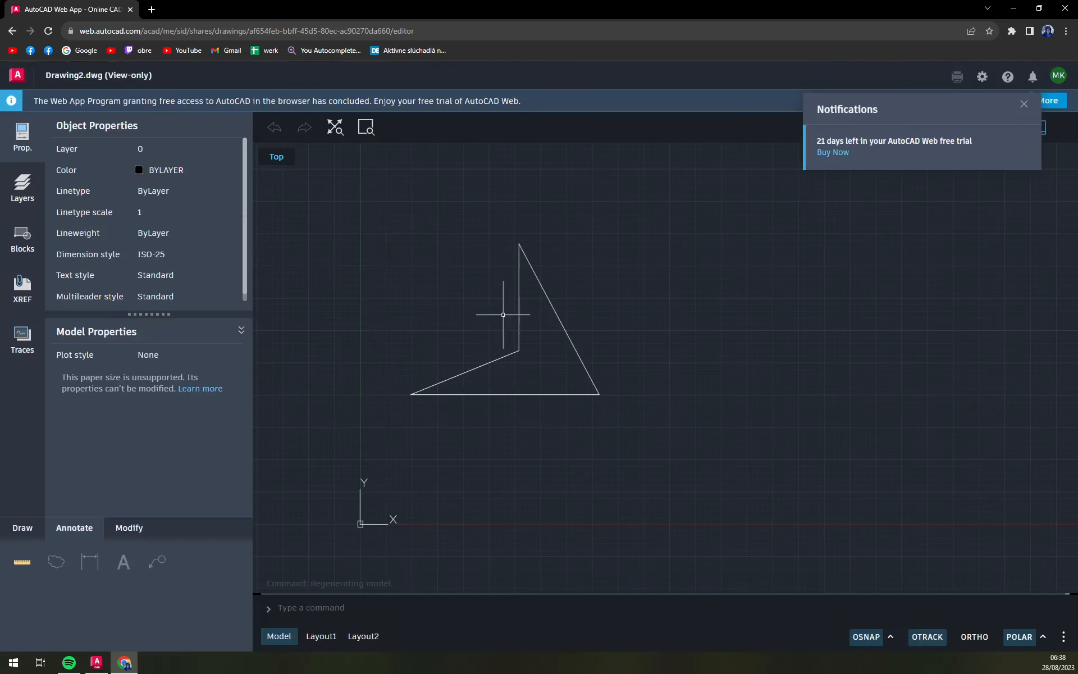
click(1024, 104)
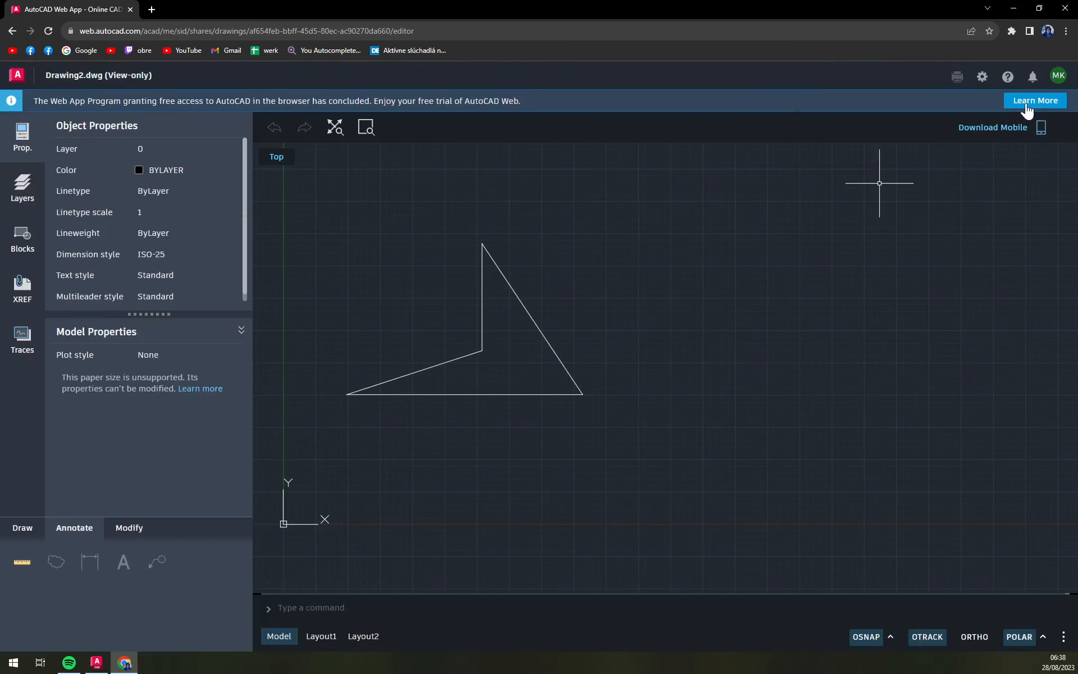